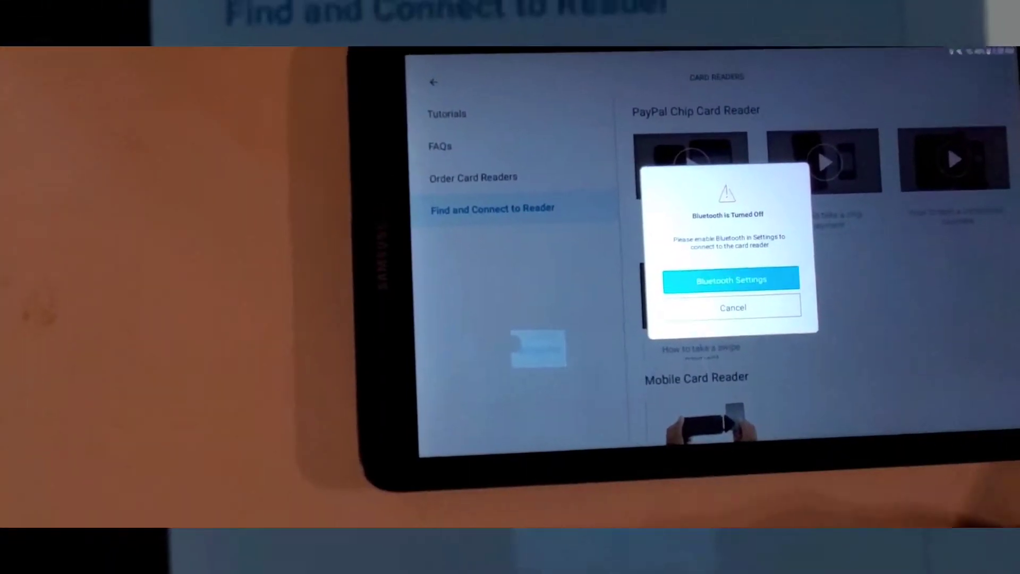
Go from the 'Bluetooth is Turned Off' warning to the tablet's Bluetooth settings
click(731, 280)
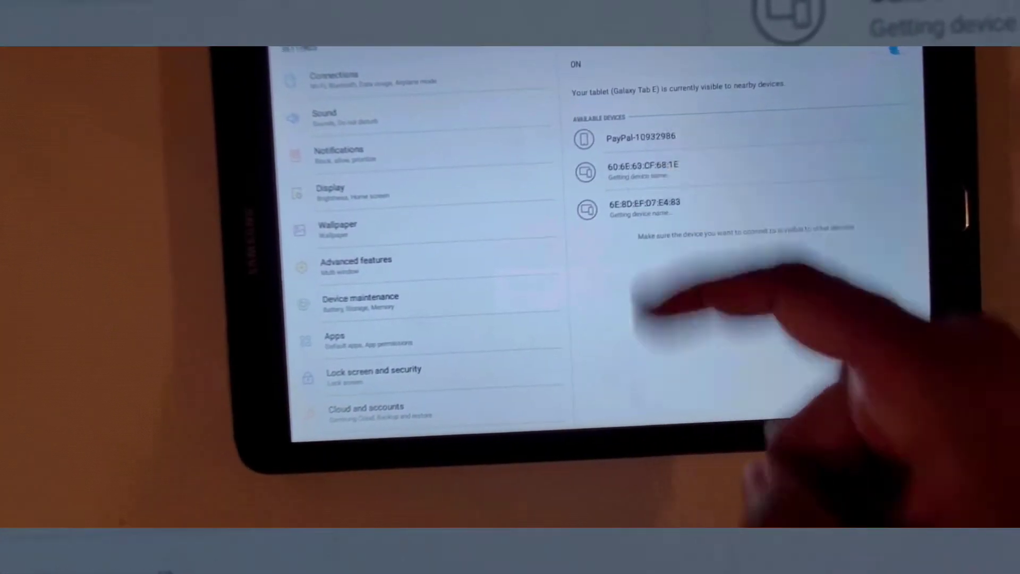
Pair the tablet with the PayPal-10932986 card reader under Available Devices
click(638, 136)
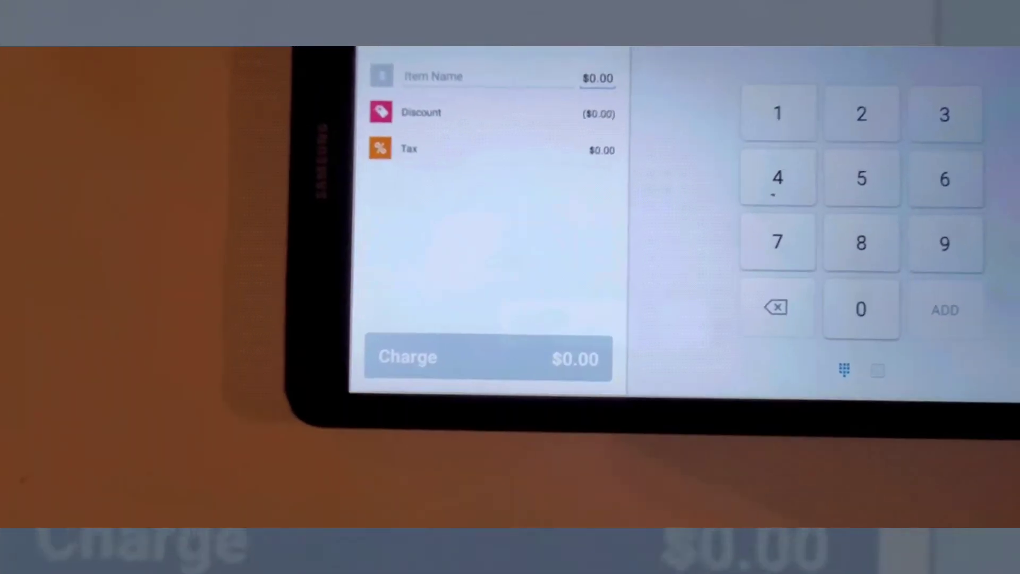
click(780, 59)
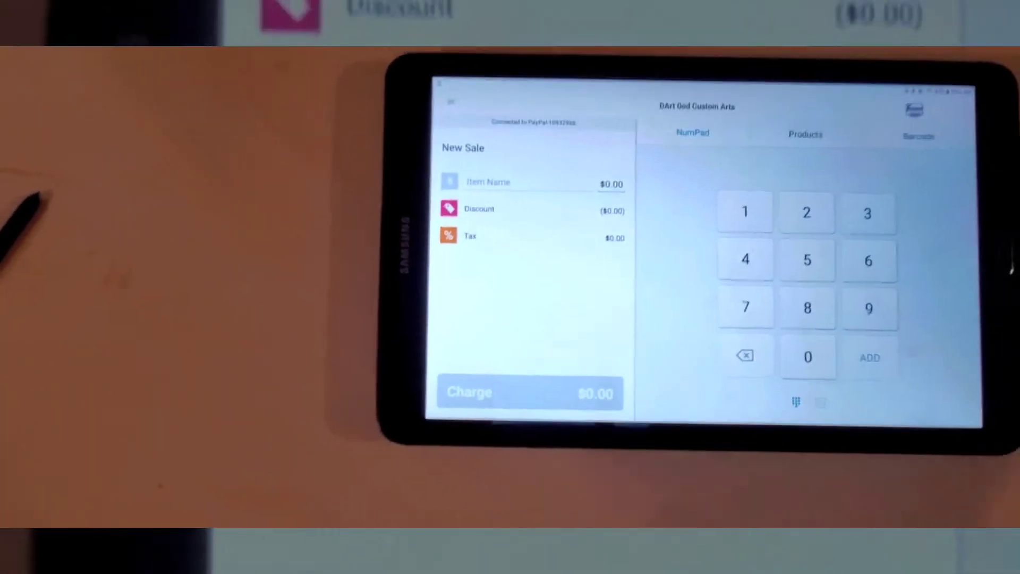
click(805, 133)
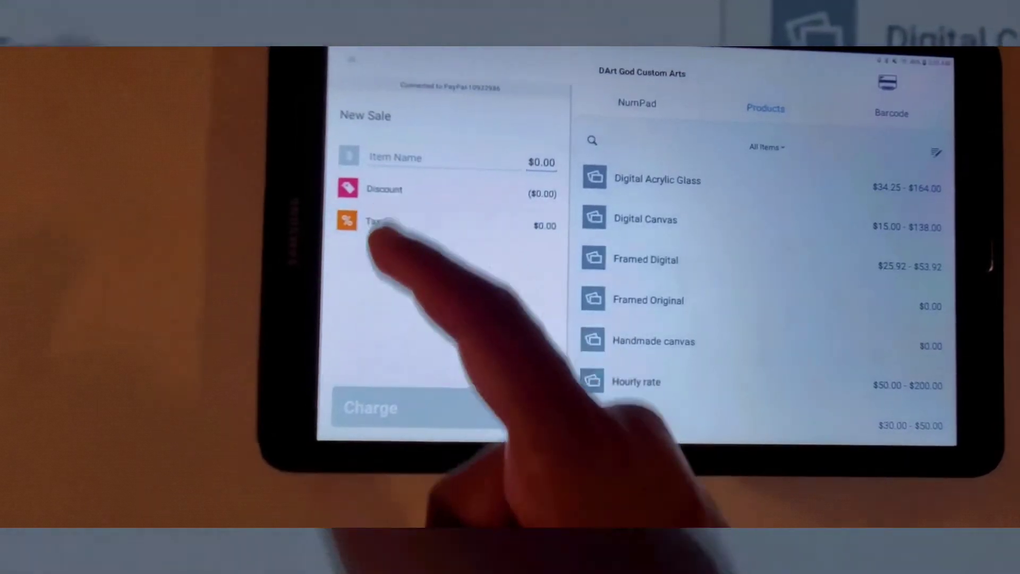
Confirm the AZ 8.6% tax rate on the new sale, leaving the total at $0.00
click(374, 221)
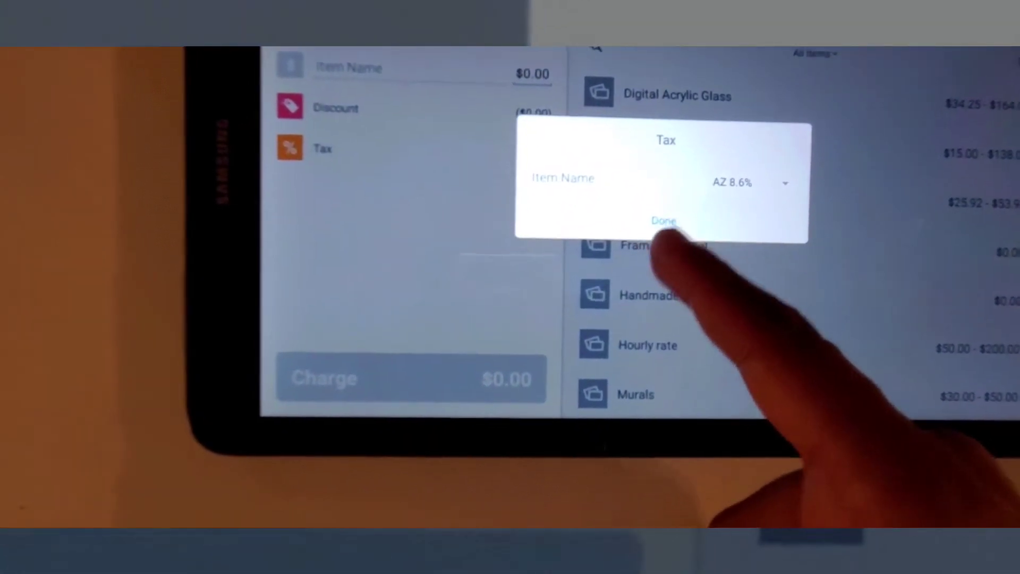
click(664, 221)
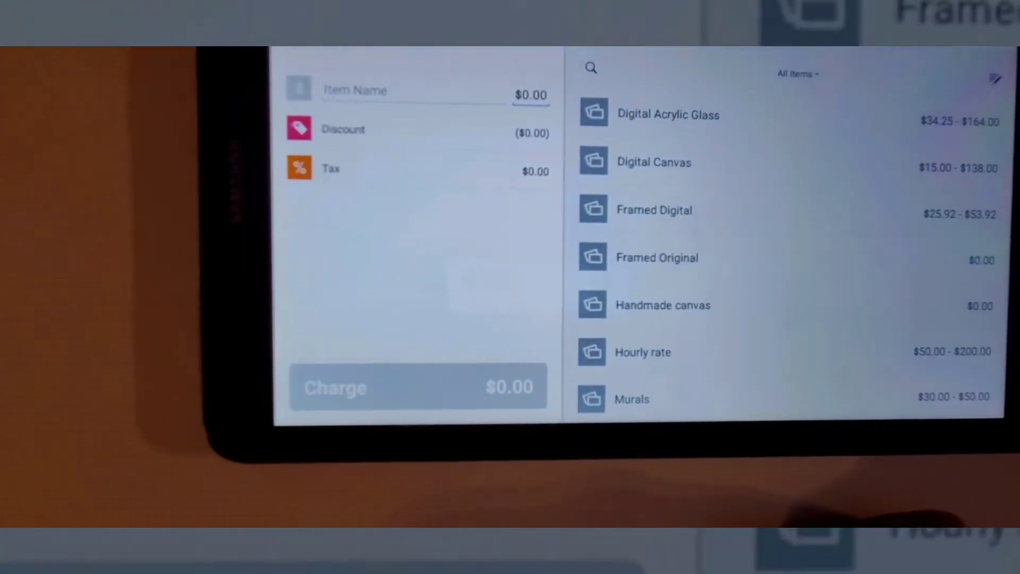